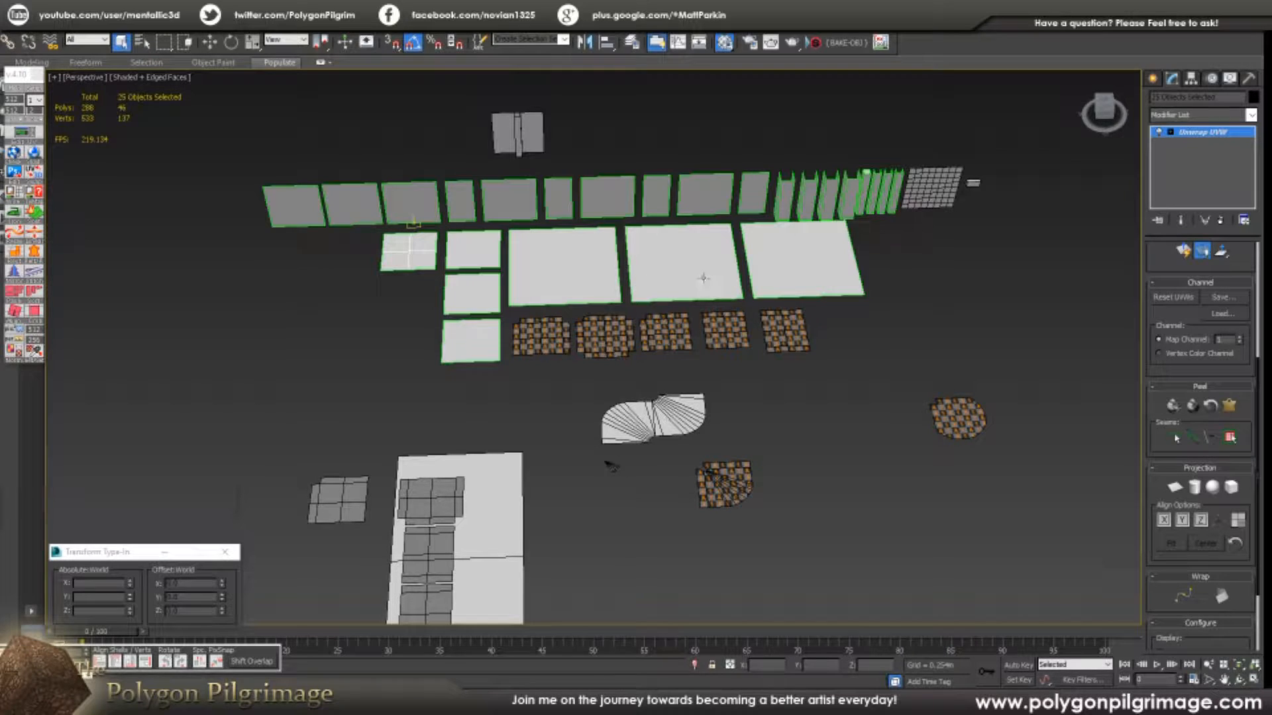
mouse_move(922, 258)
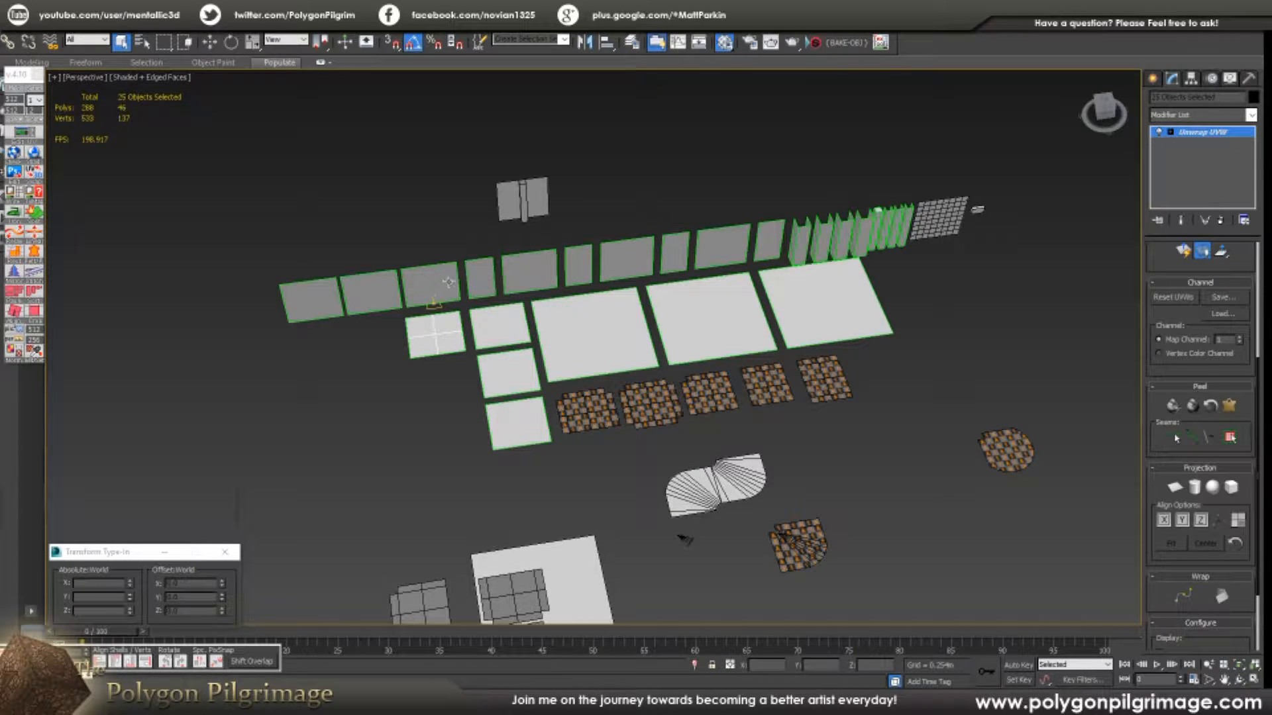
mouse_move(600, 252)
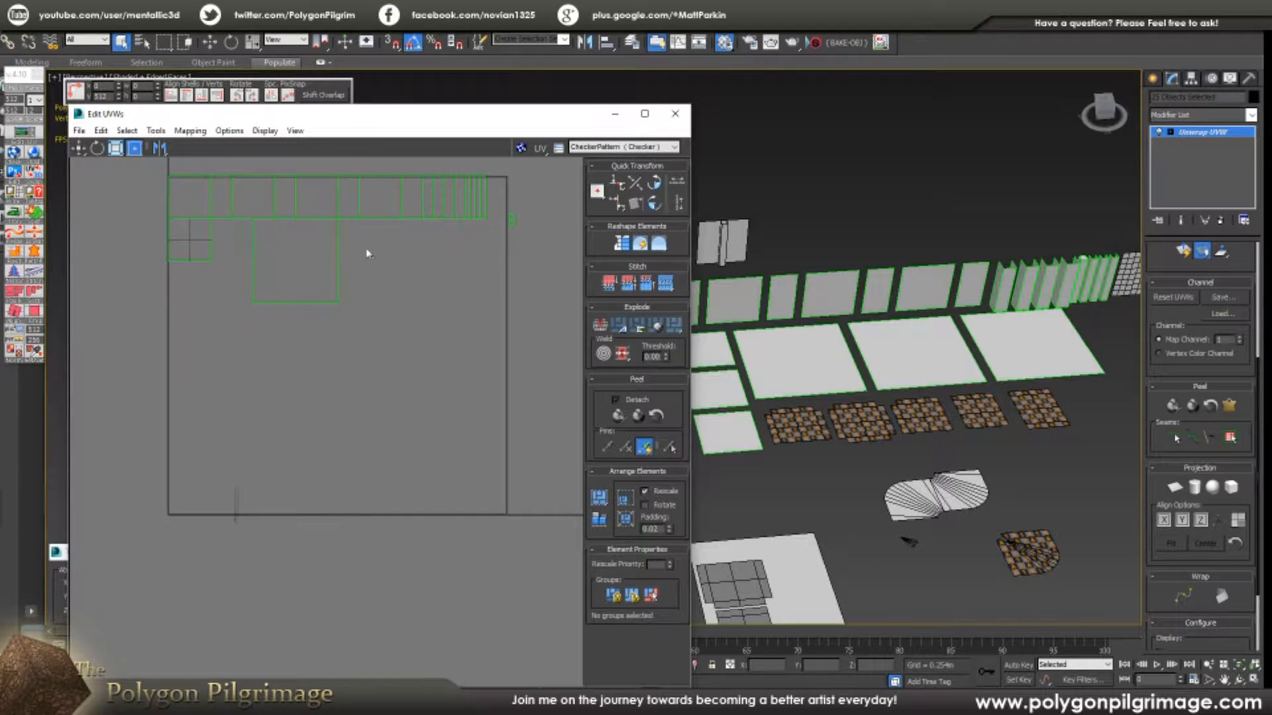
mouse_move(377, 280)
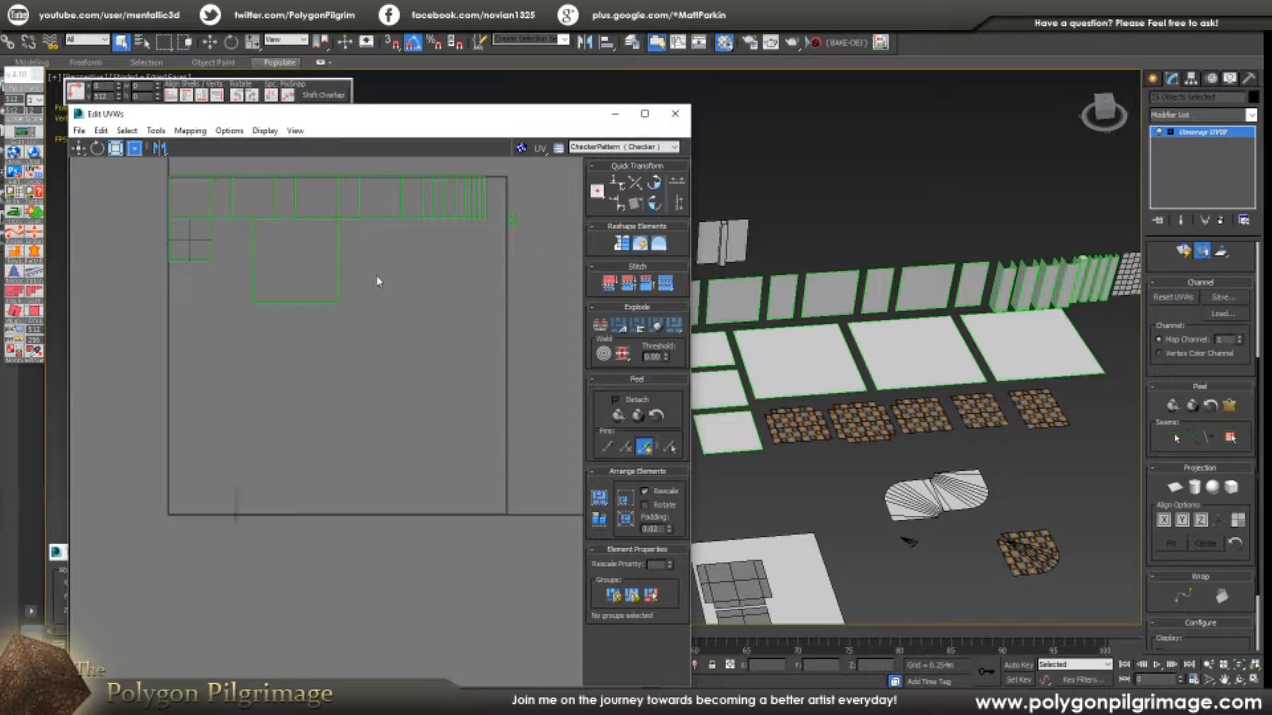
mouse_move(382, 298)
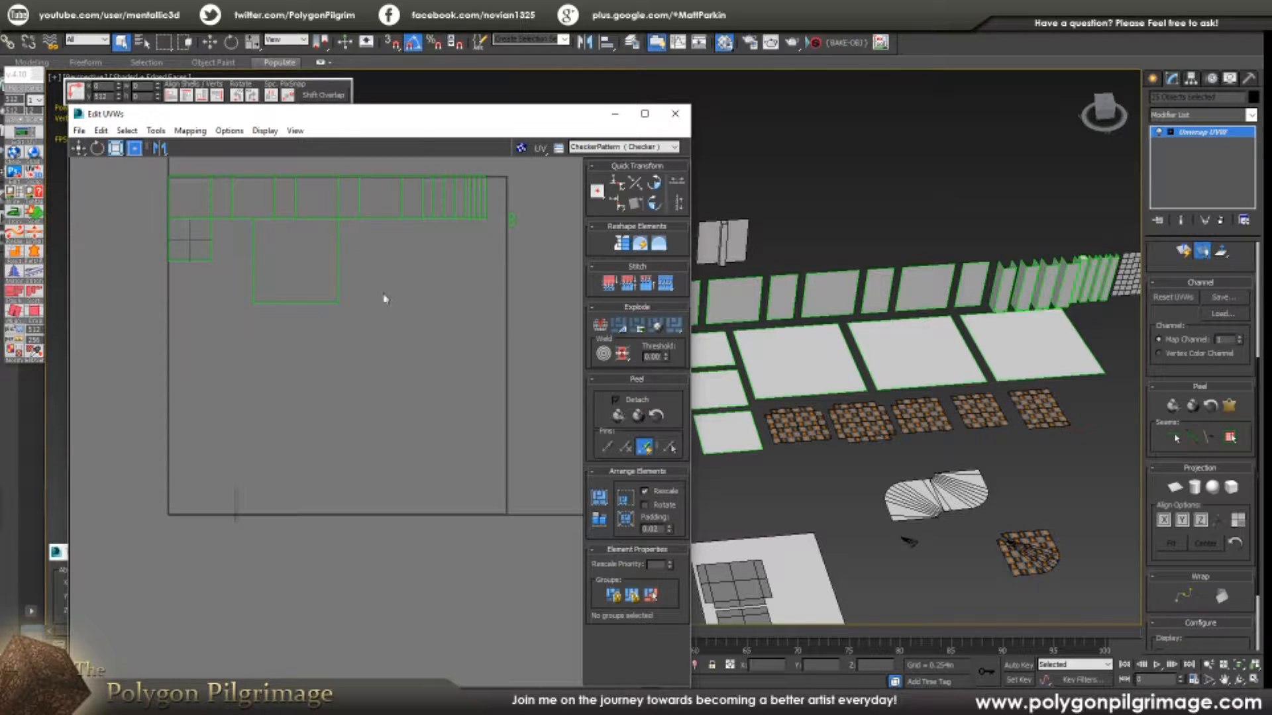
mouse_move(414, 270)
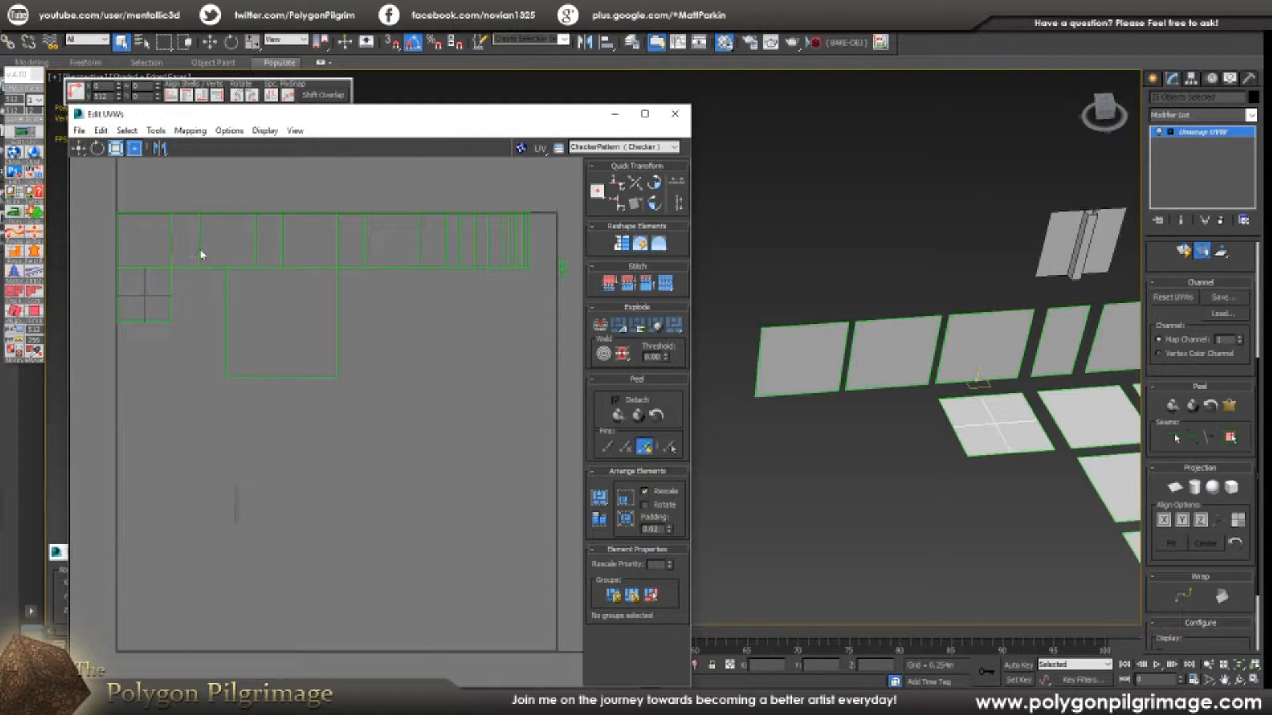
mouse_move(391, 362)
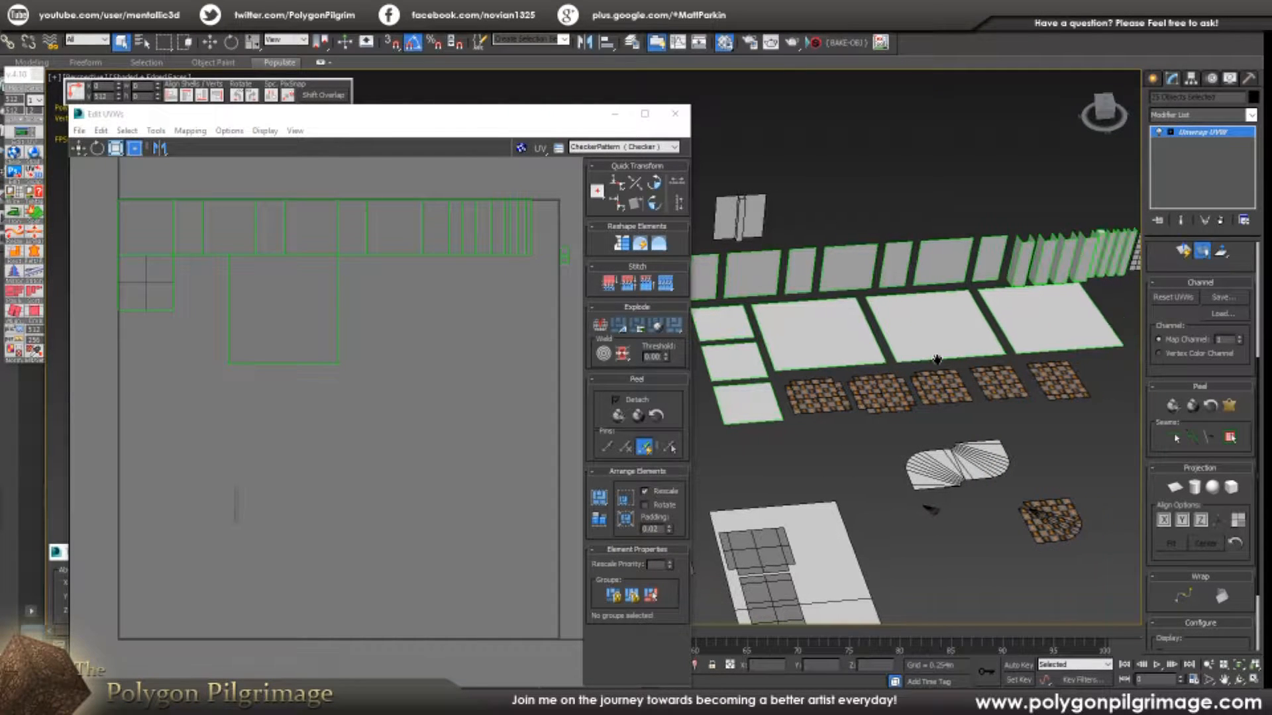
mouse_move(671, 339)
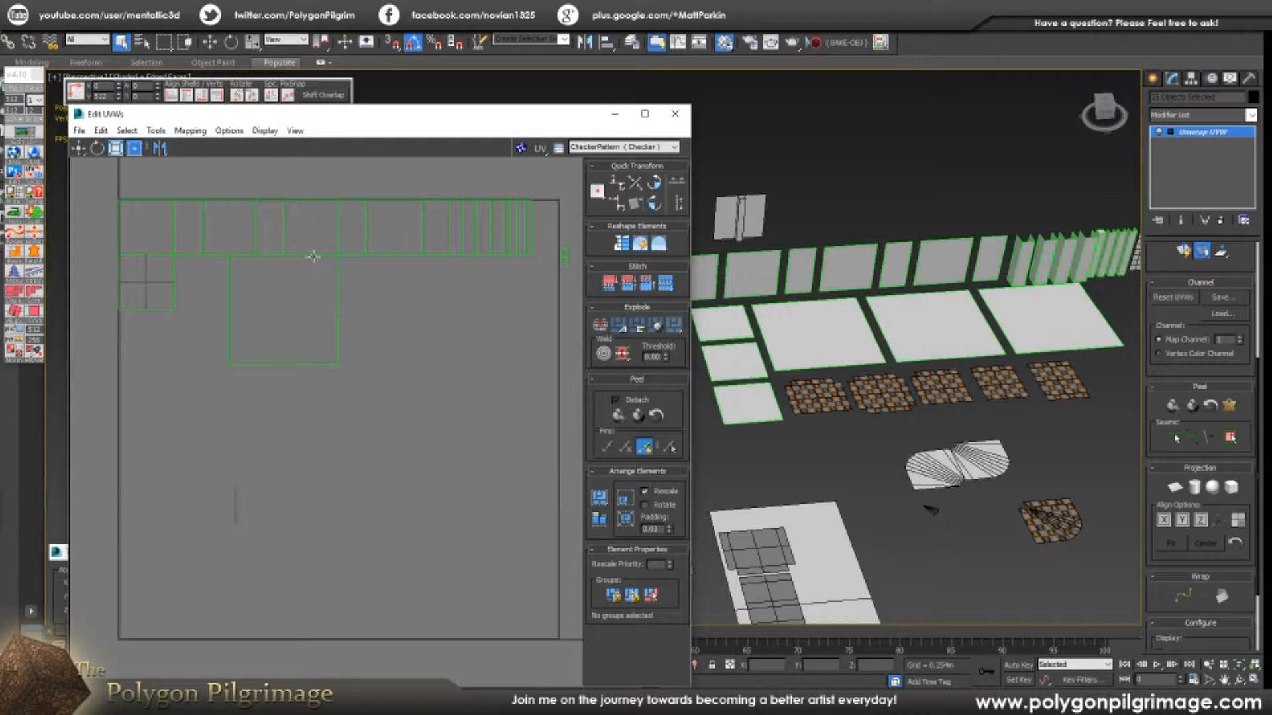
mouse_move(831, 359)
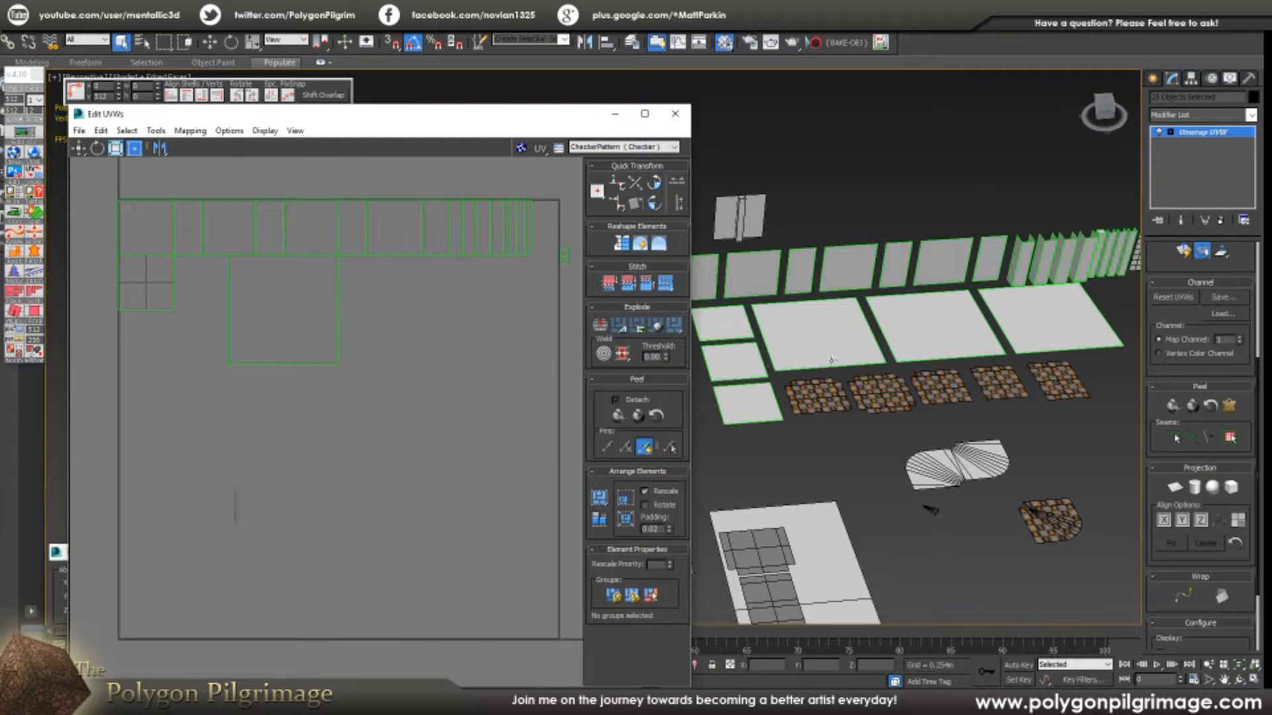
mouse_move(940, 347)
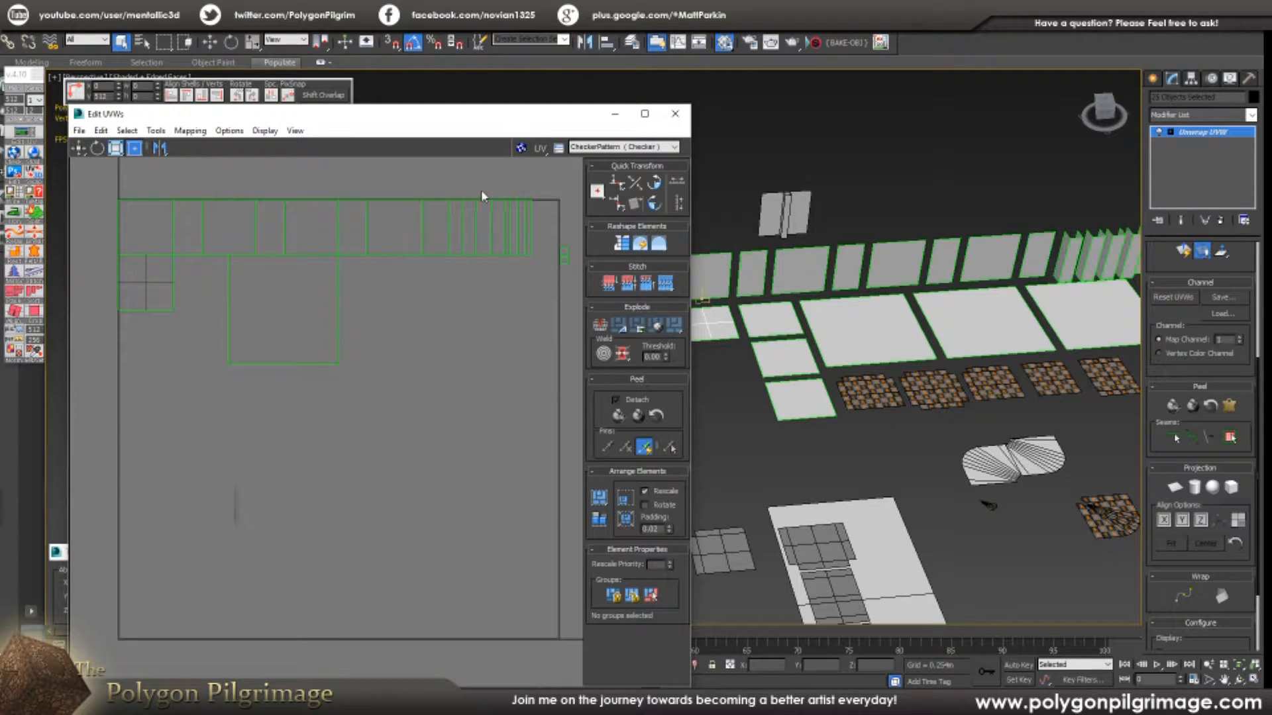
mouse_move(469, 339)
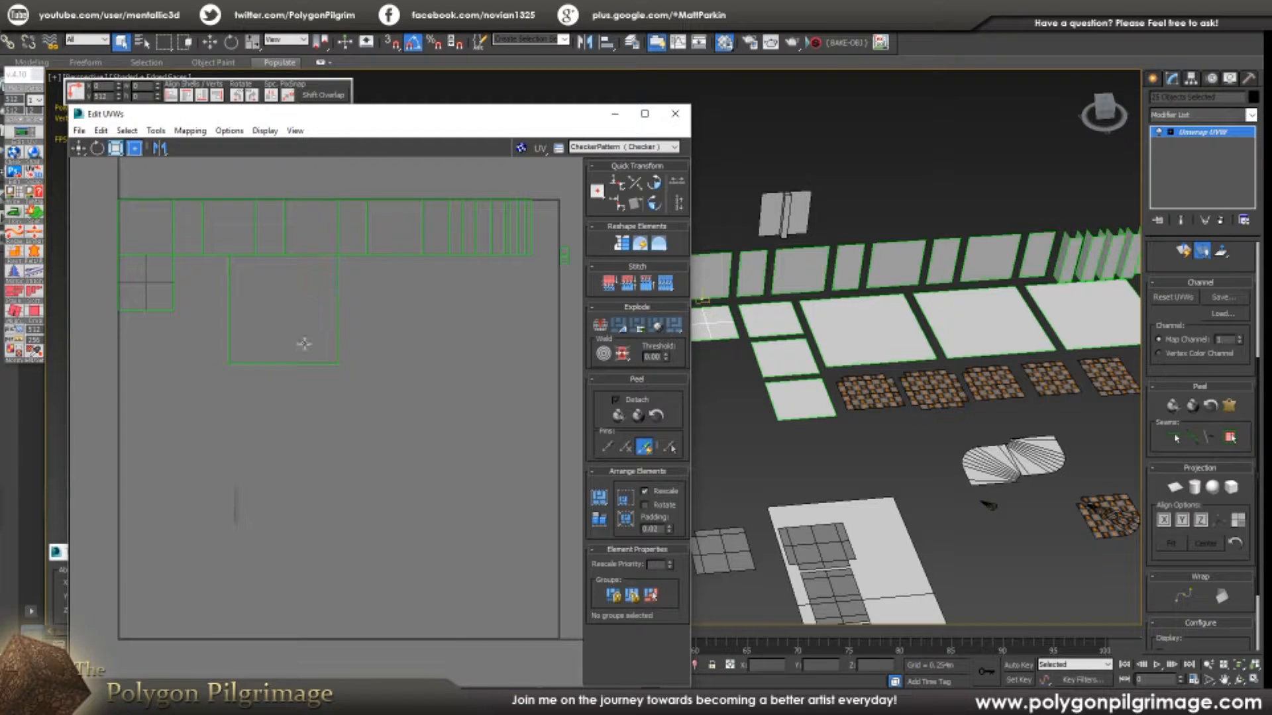
mouse_move(478, 628)
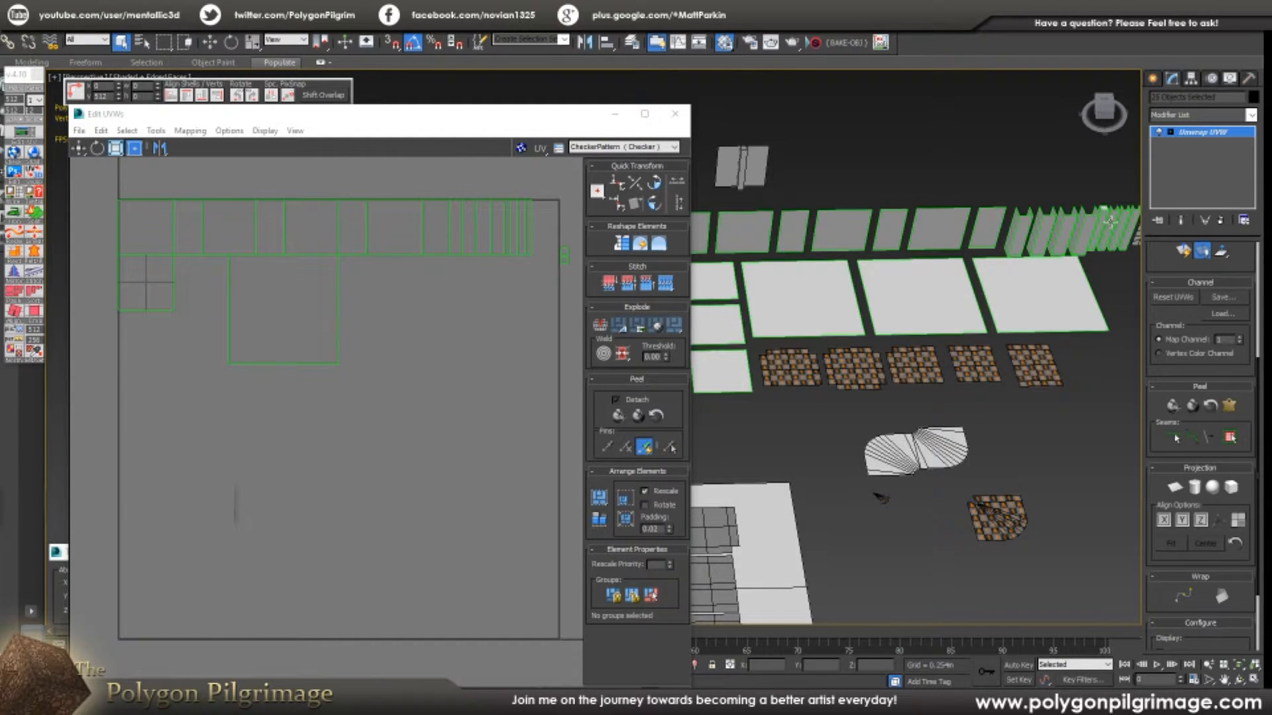
mouse_move(892, 304)
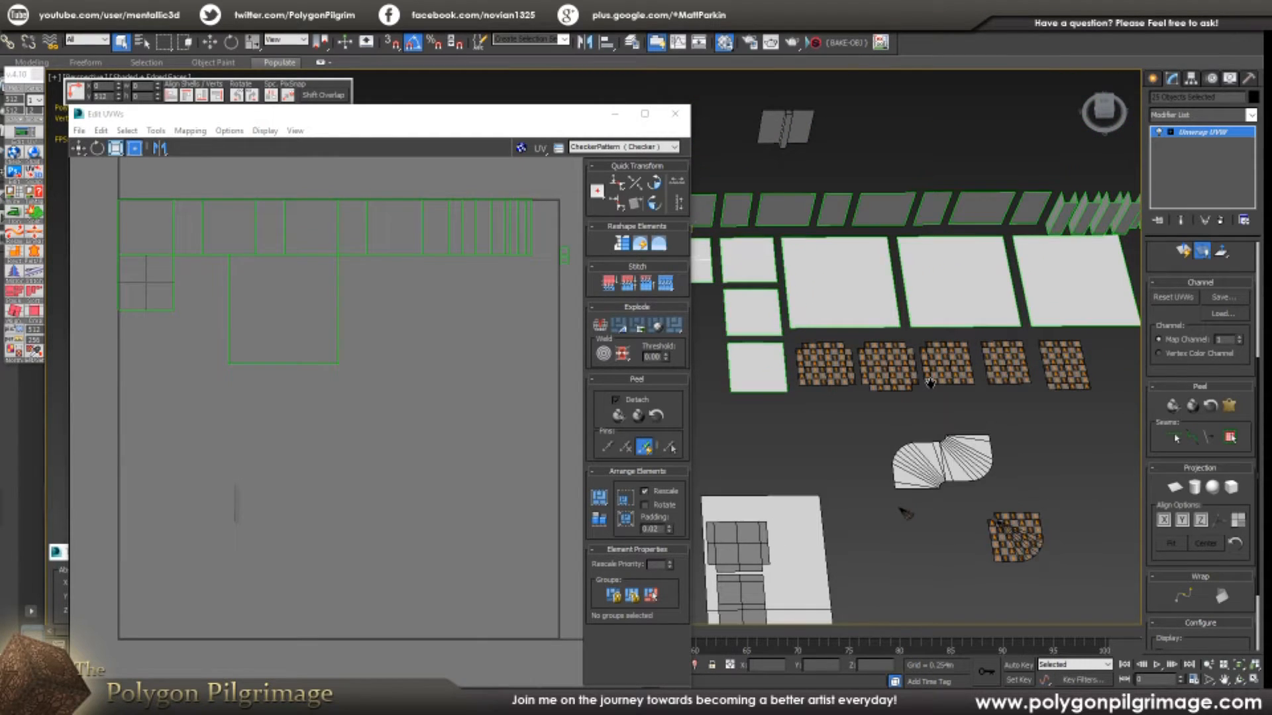
mouse_move(933, 390)
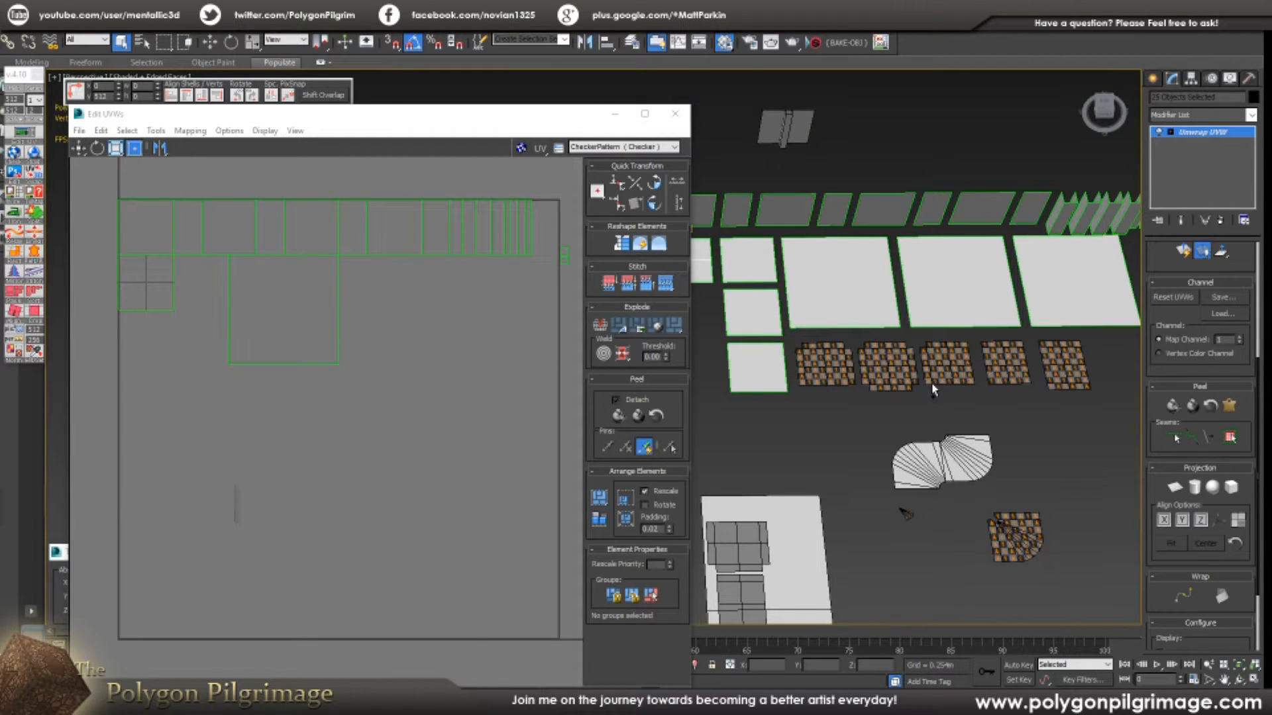
mouse_move(937, 384)
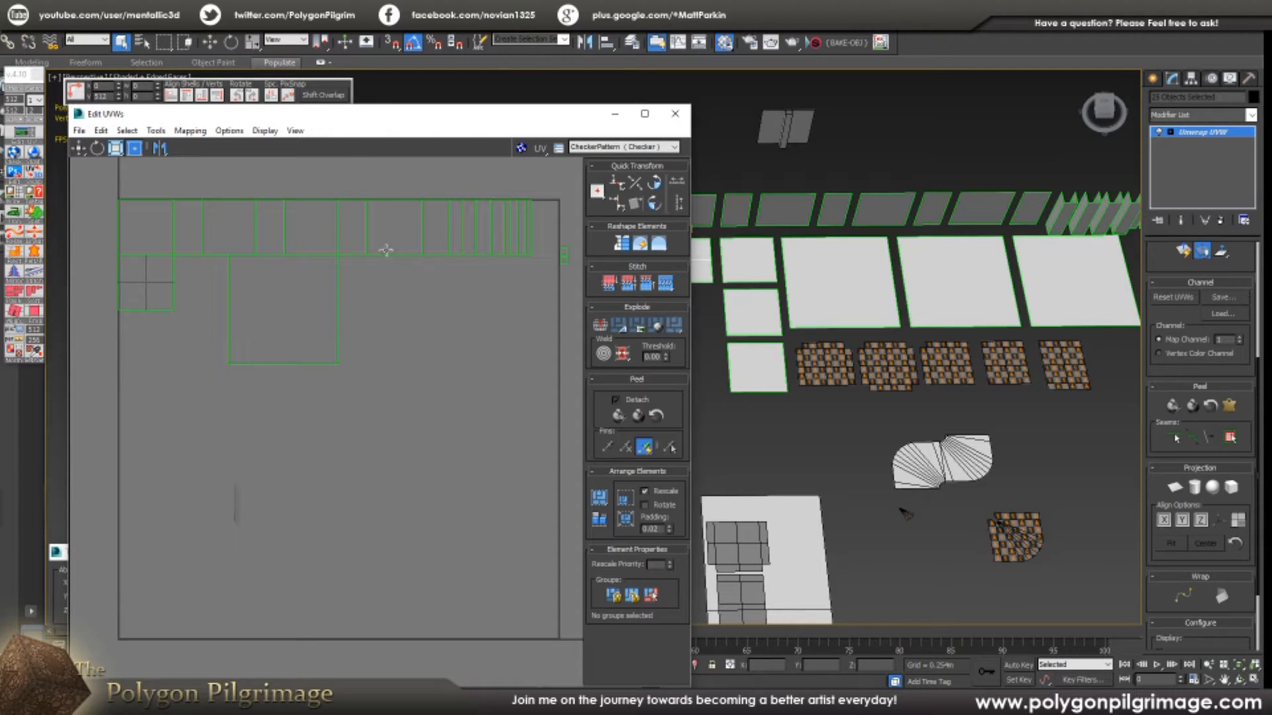
mouse_move(673, 302)
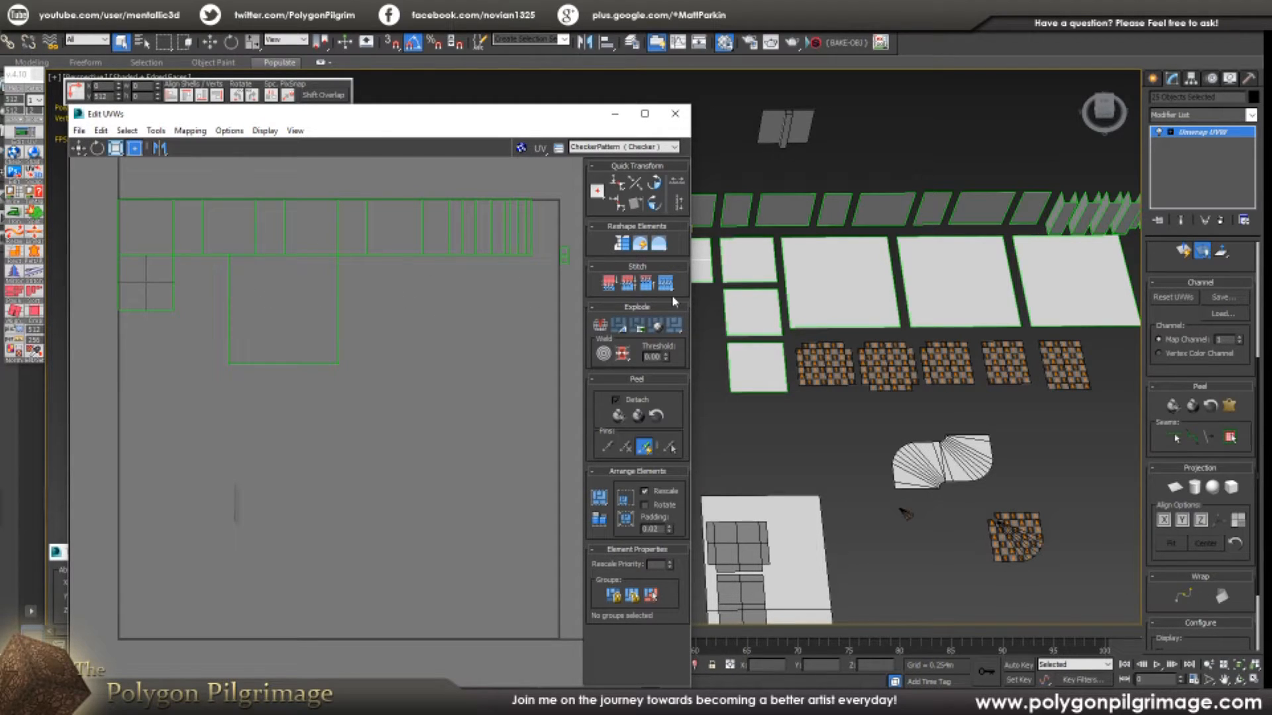